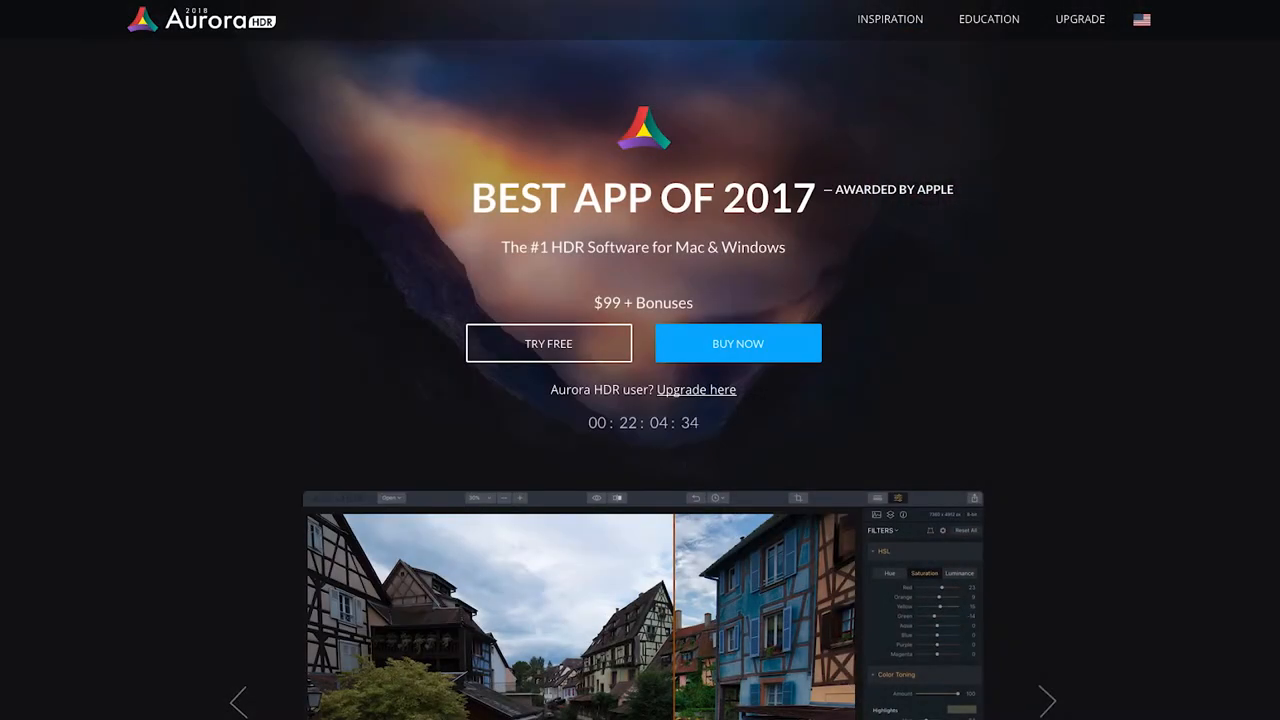
scroll(down, 3)
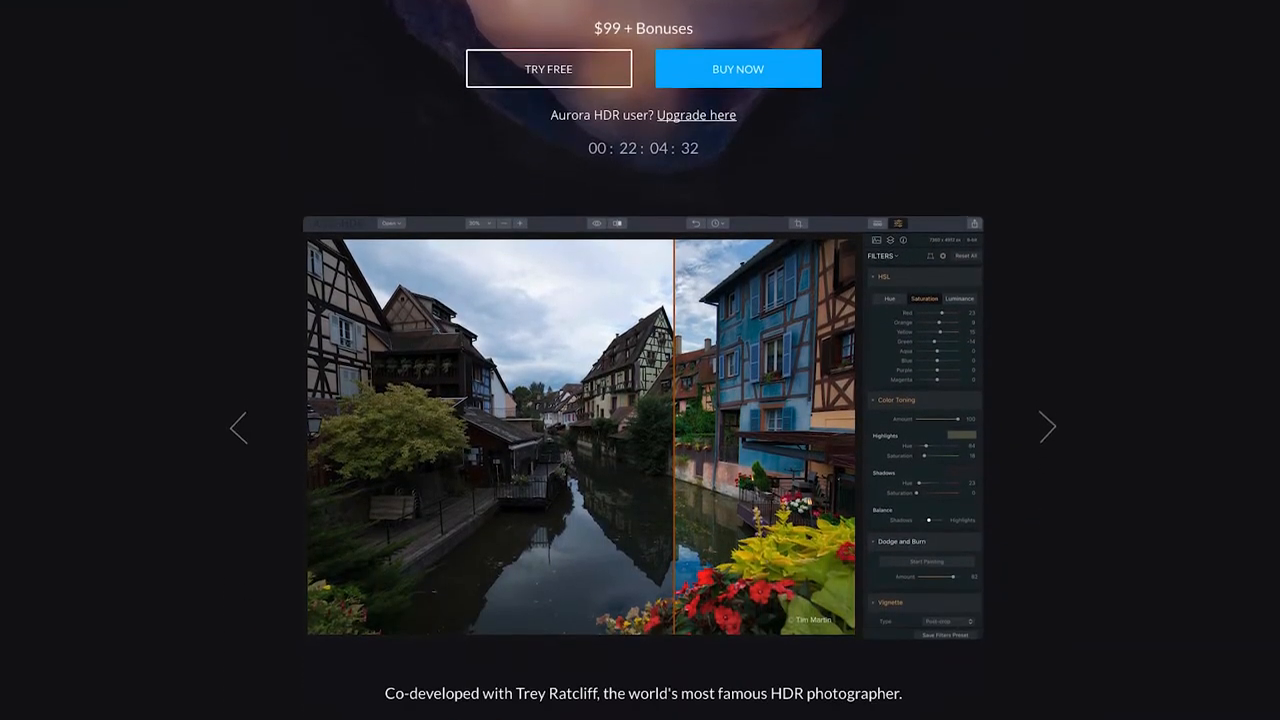
scroll(down, 3)
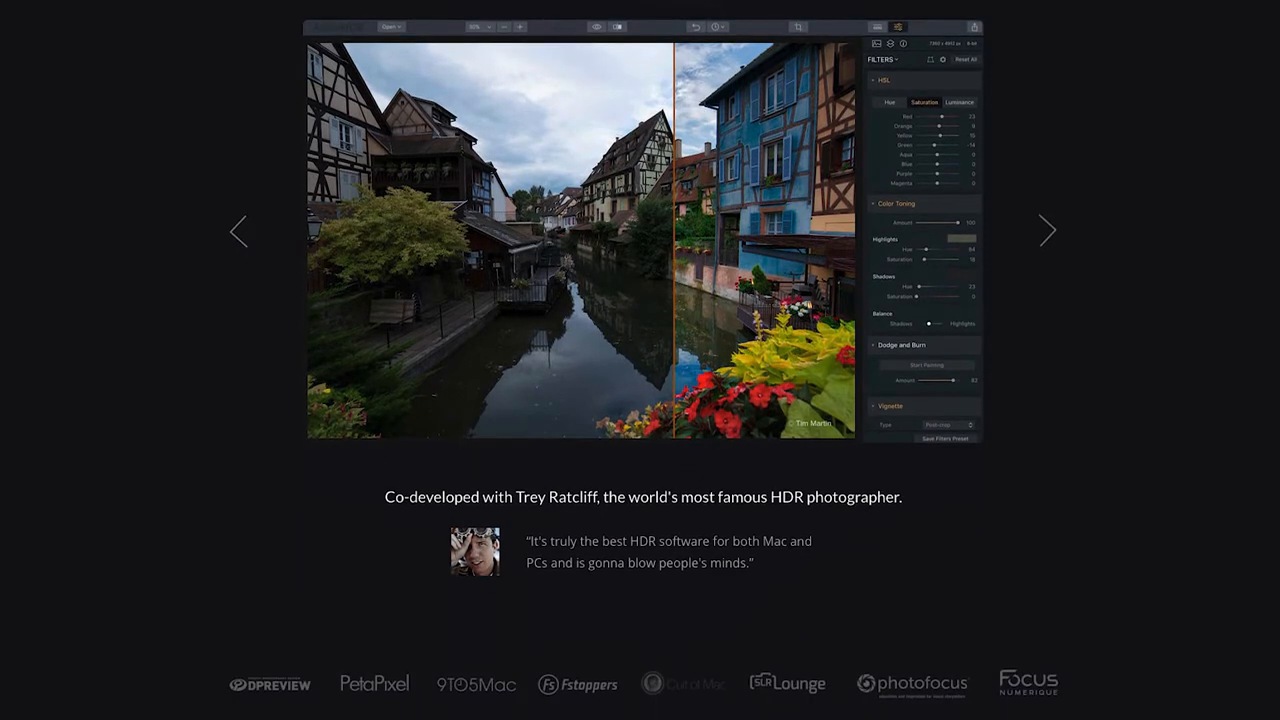